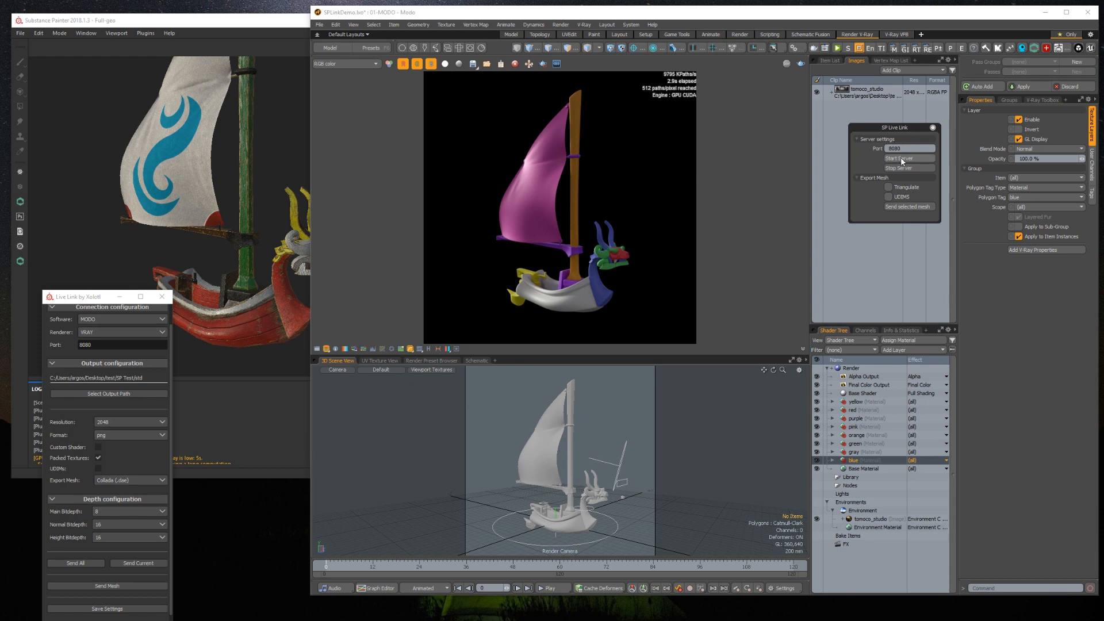
# Start Modo's SP Live Link server so it listens for Substance Painter on port 8080.
pyautogui.click(900, 158)
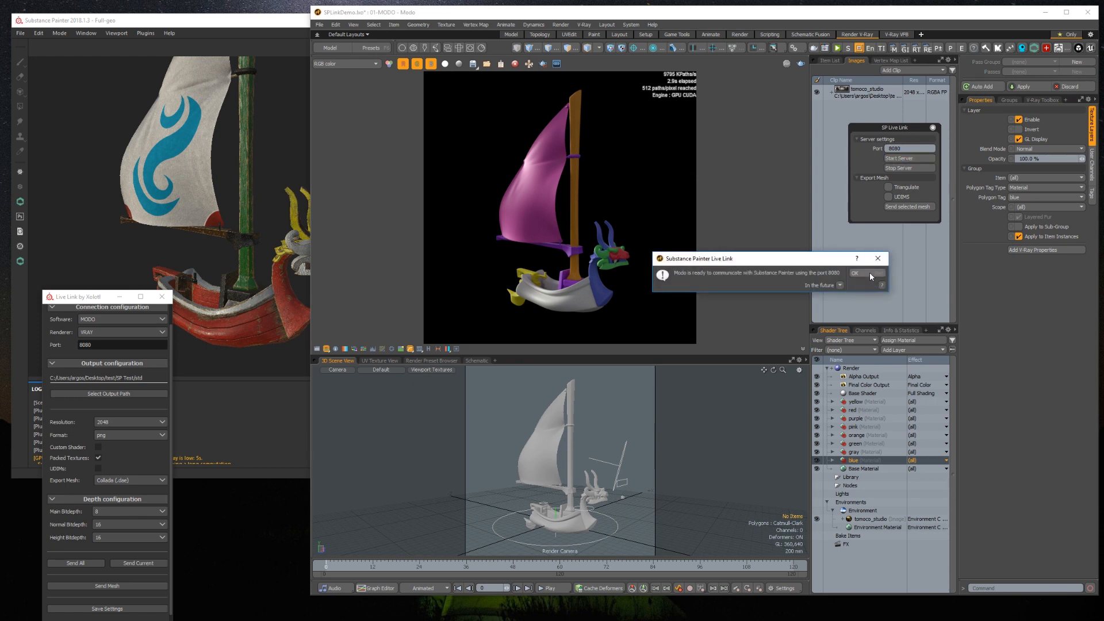
# Dismiss Modo's notice and review the Live Link plugin's port 8080 and renderer list.
pyautogui.click(855, 273)
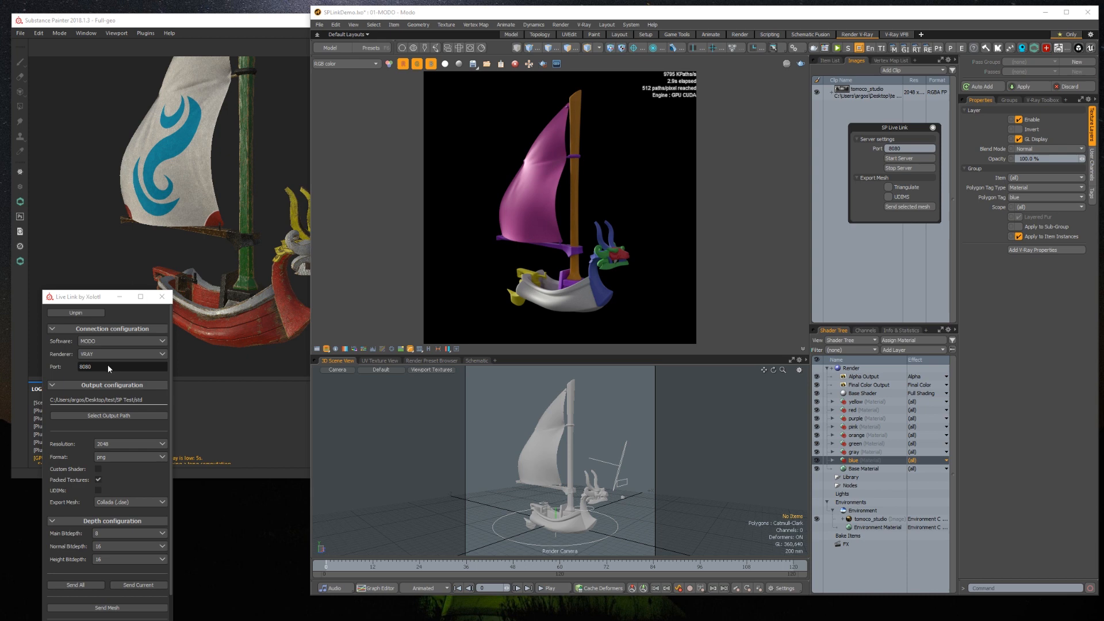
pyautogui.moveTo(99, 372)
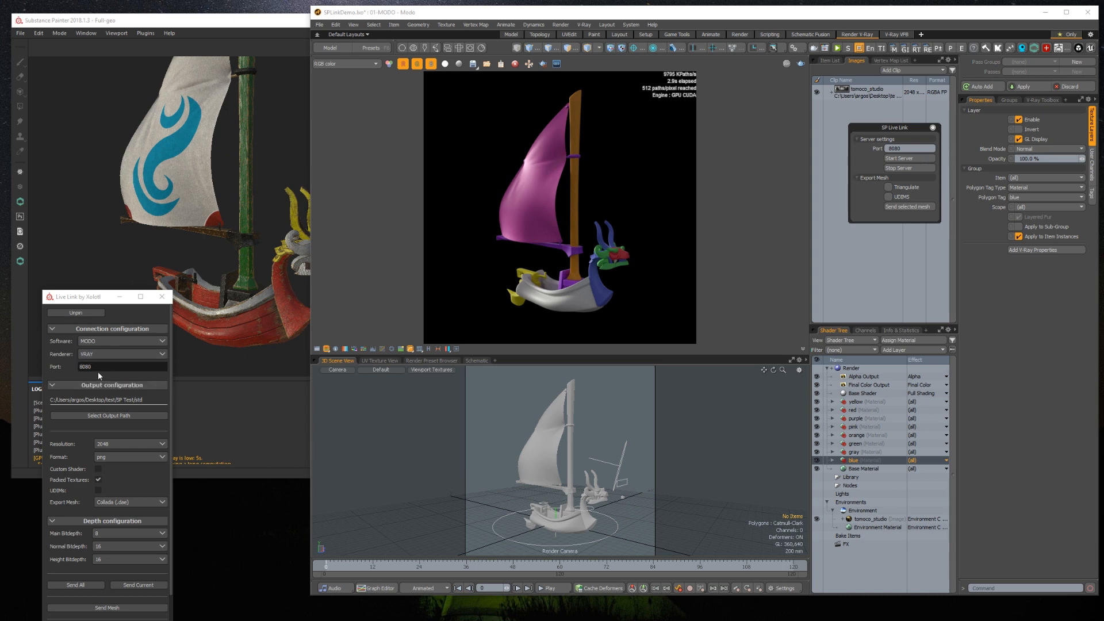
pyautogui.click(121, 353)
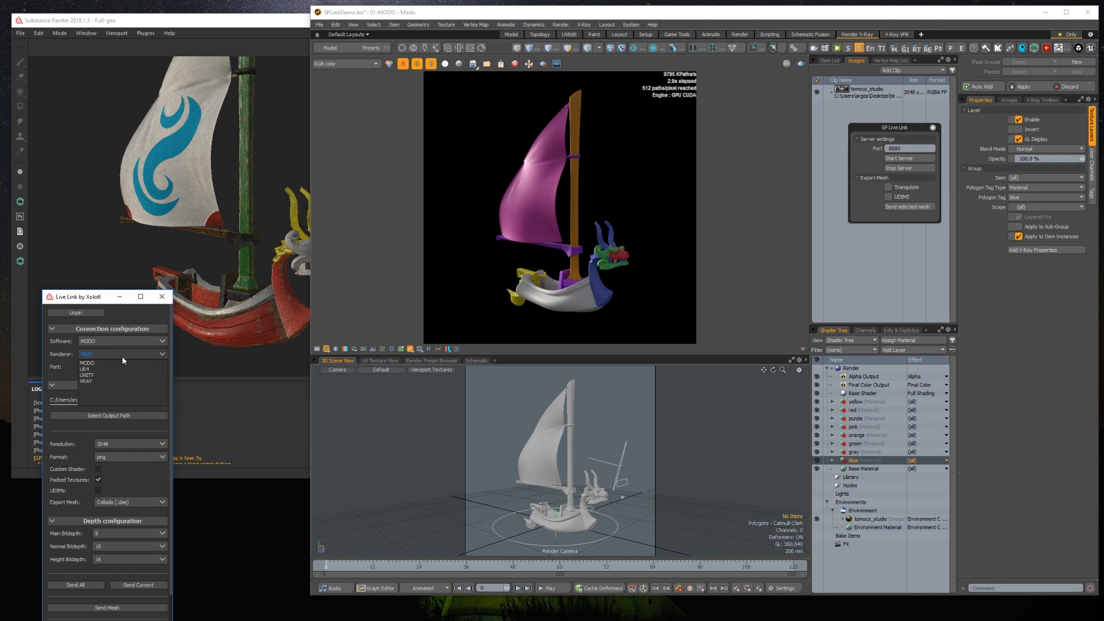
pyautogui.click(86, 382)
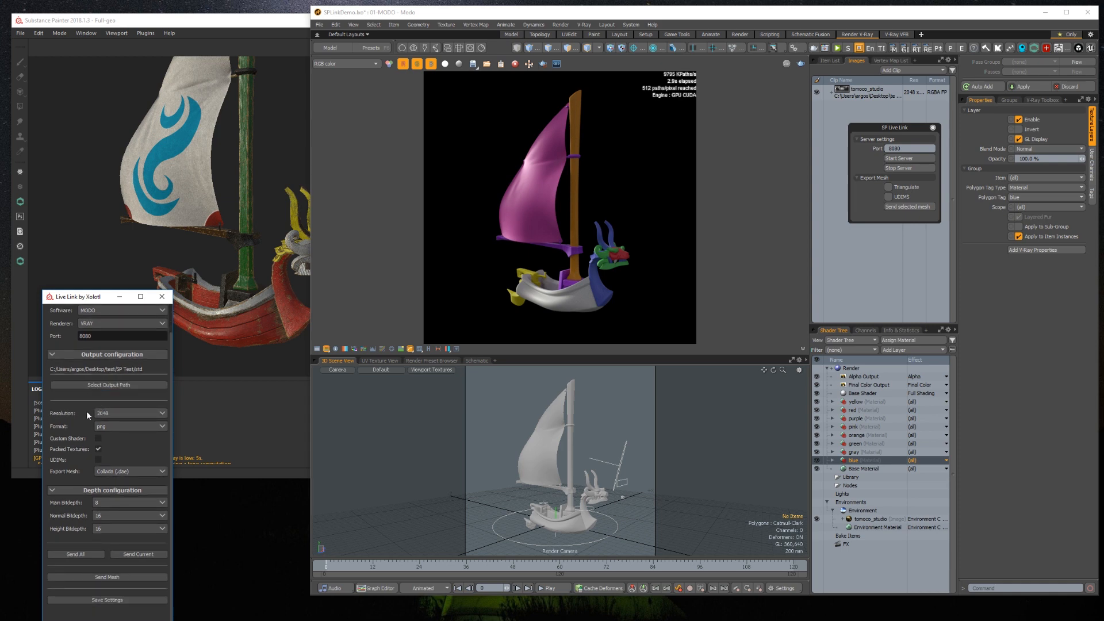
pyautogui.moveTo(76, 431)
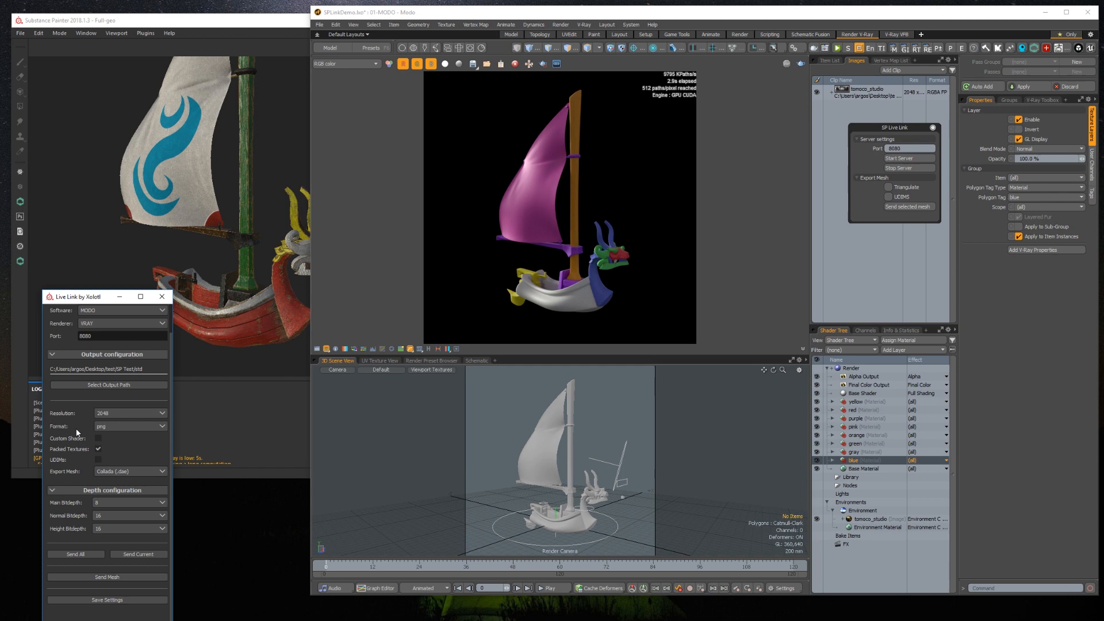
pyautogui.moveTo(79, 453)
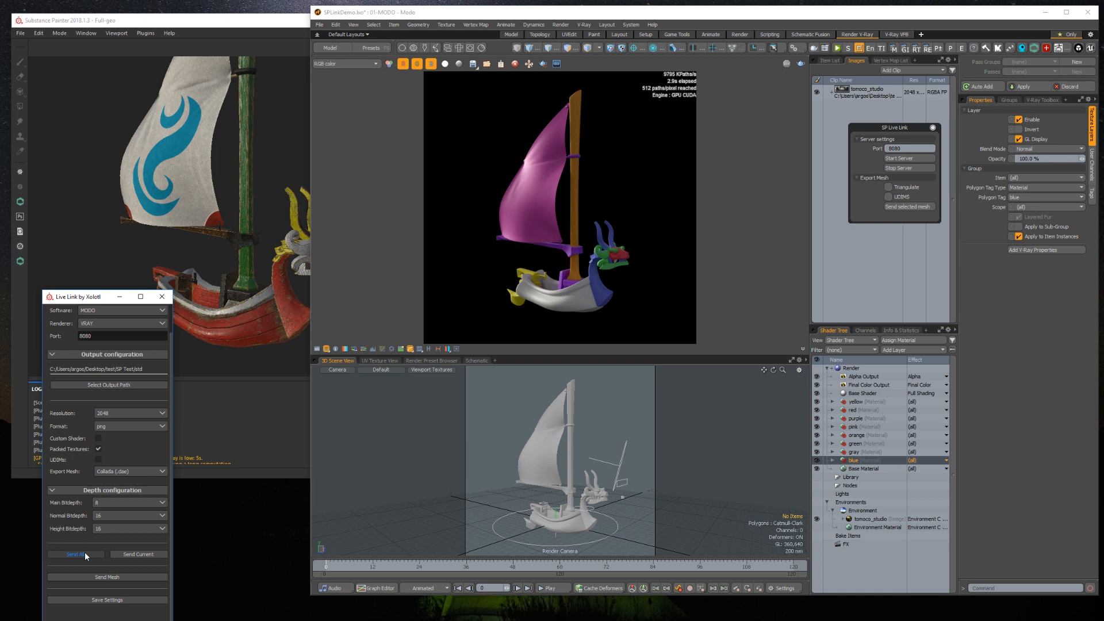
pyautogui.moveTo(140, 554)
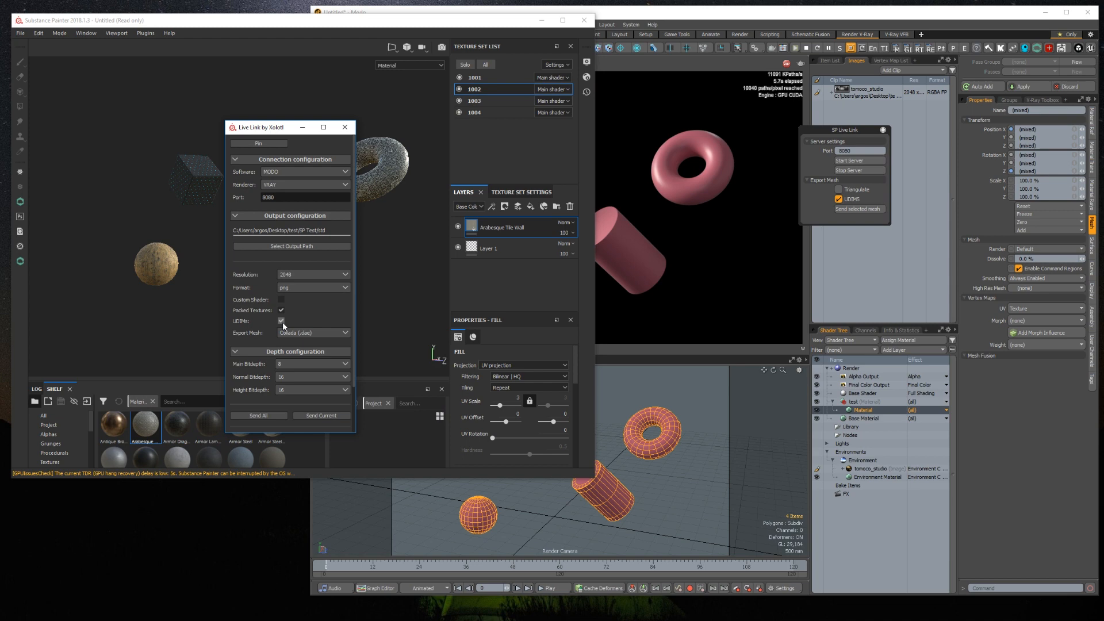
# Edit the Live Link material name UDIMS_MAT for the UDIM tile export.
pyautogui.click(281, 321)
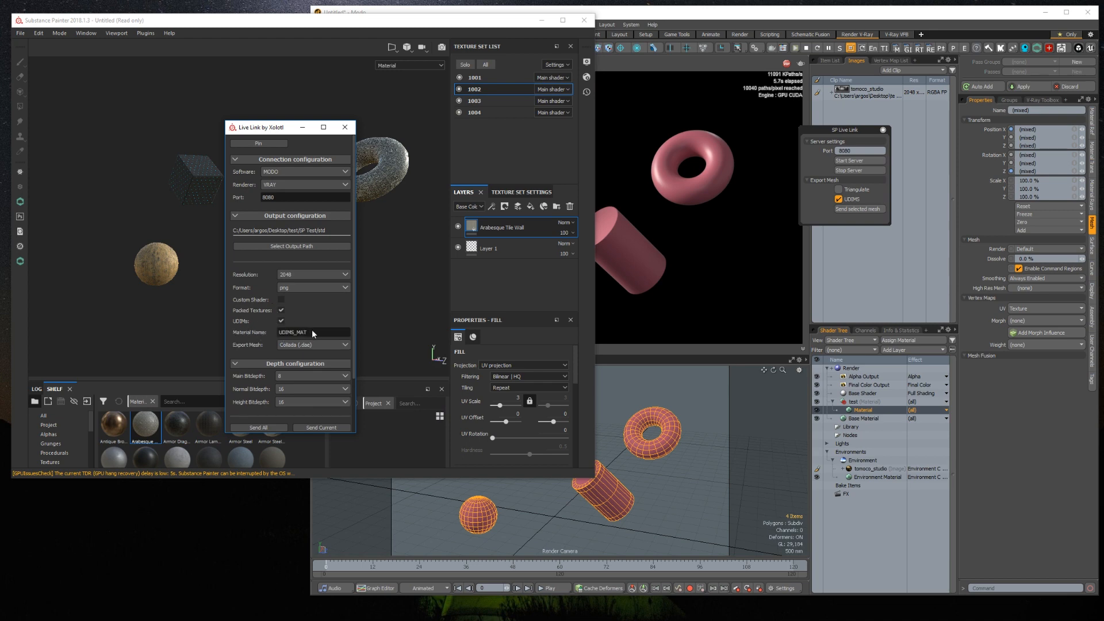